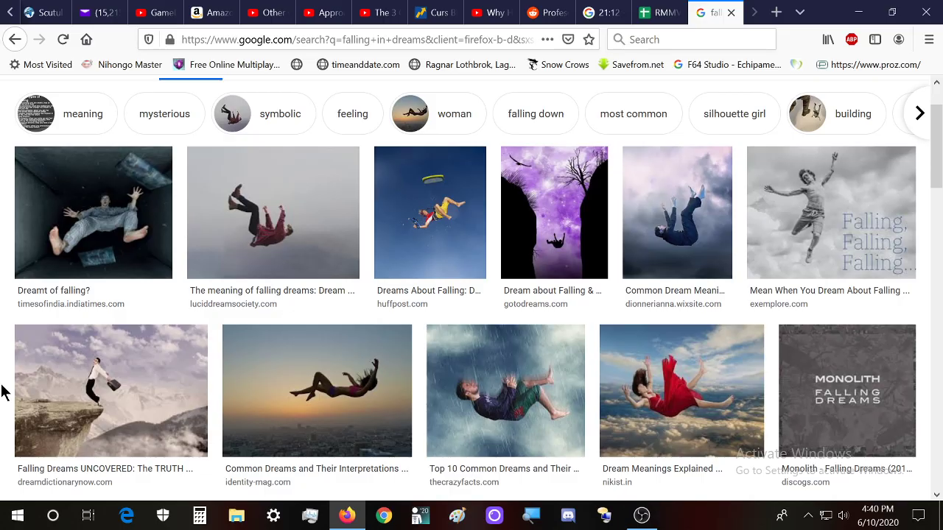
pyautogui.moveTo(7, 403)
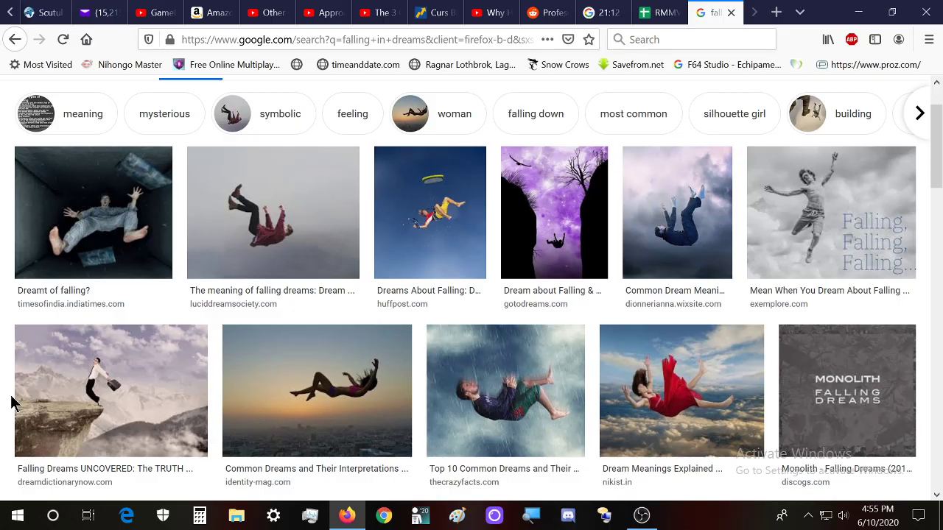
pyautogui.moveTo(22, 406)
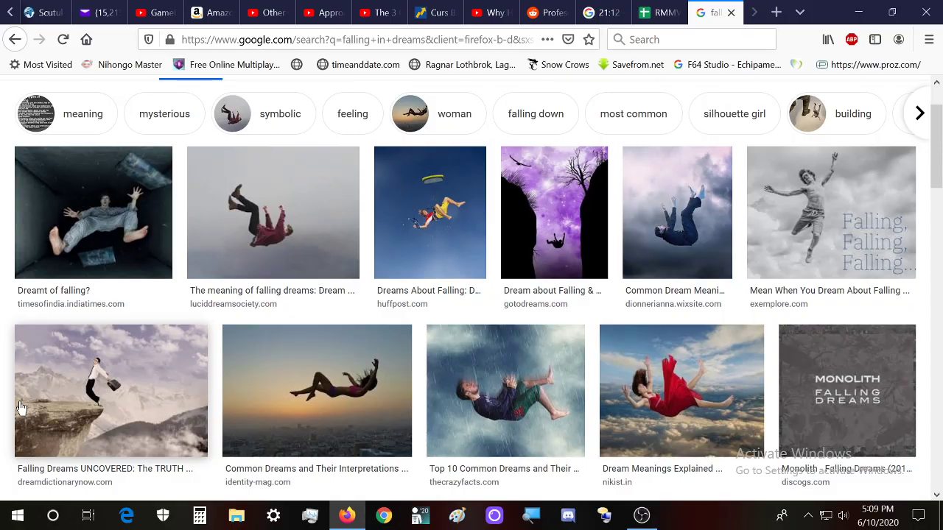
pyautogui.moveTo(225, 396)
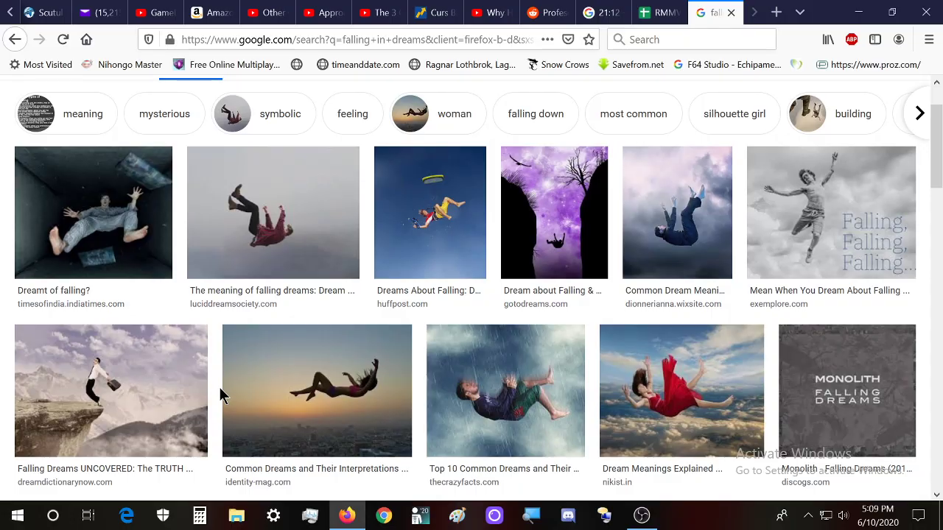